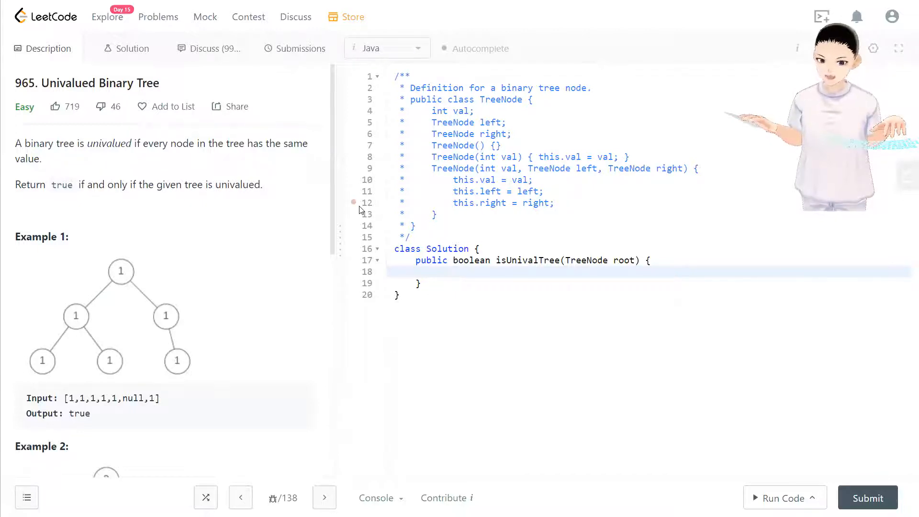
pyautogui.moveTo(222, 212)
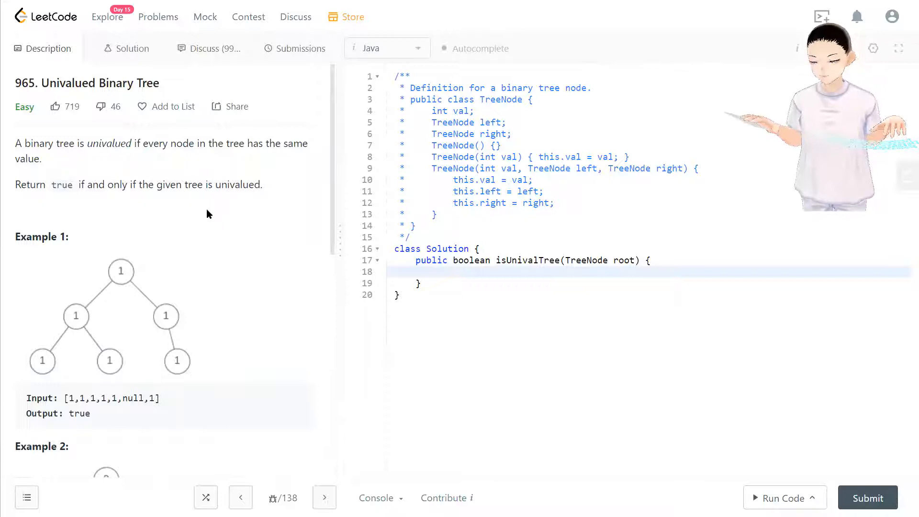
pyautogui.moveTo(160, 222)
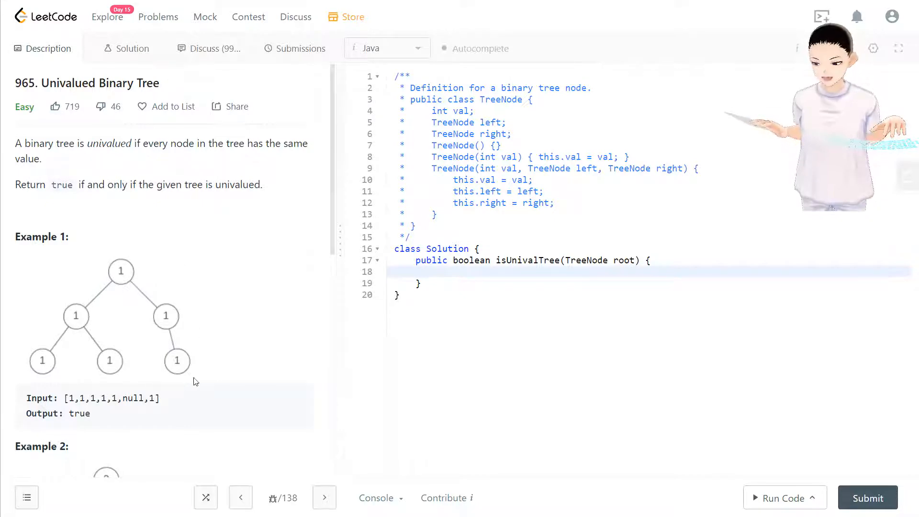
pyautogui.moveTo(134, 275)
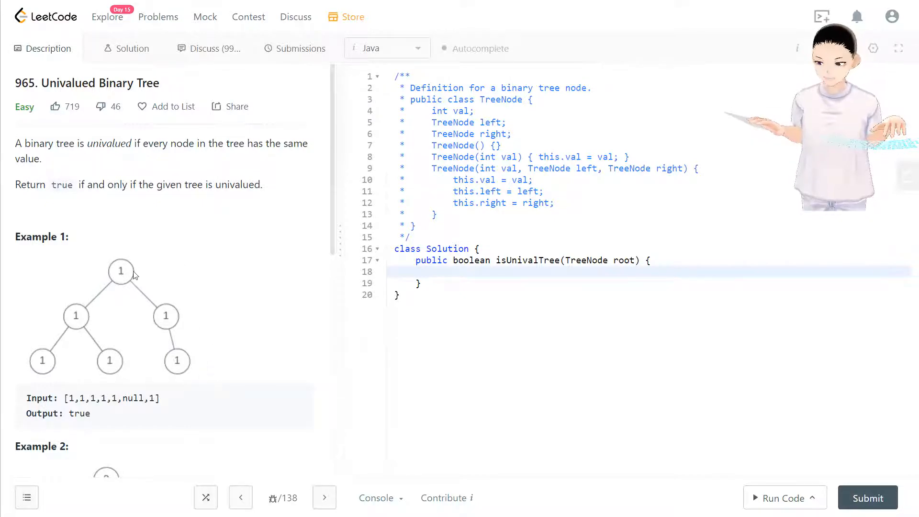
pyautogui.moveTo(139, 380)
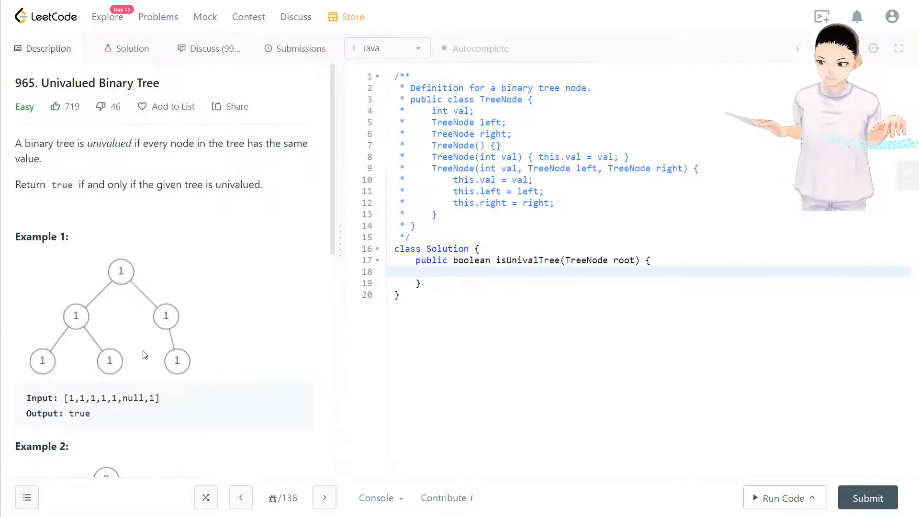
# Add an empty 'public boolean helper(TreeNode node, int val)' method below isUnivalTree.
pyautogui.scroll(-3)
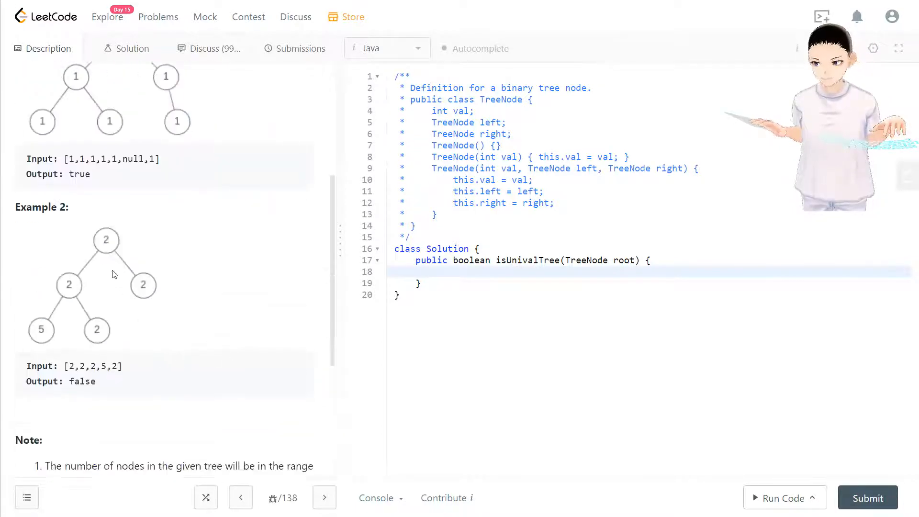
pyautogui.moveTo(82, 318)
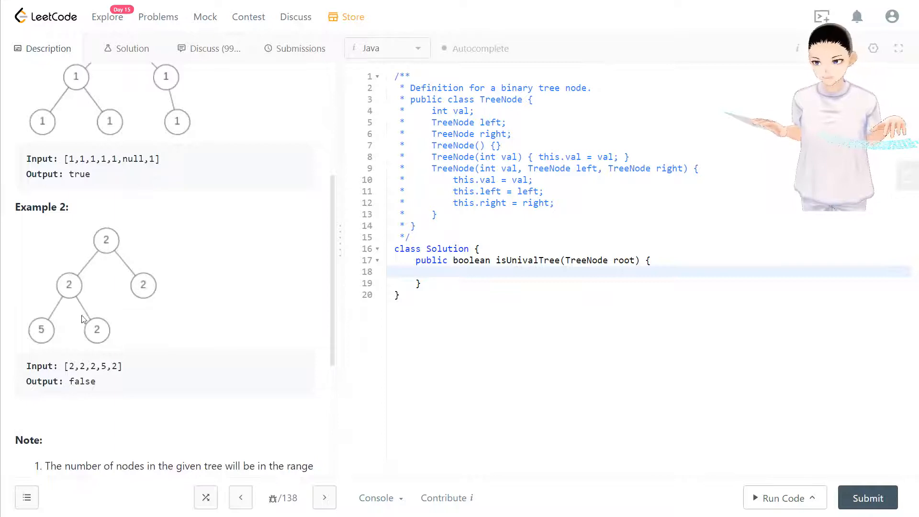
pyautogui.scroll(3)
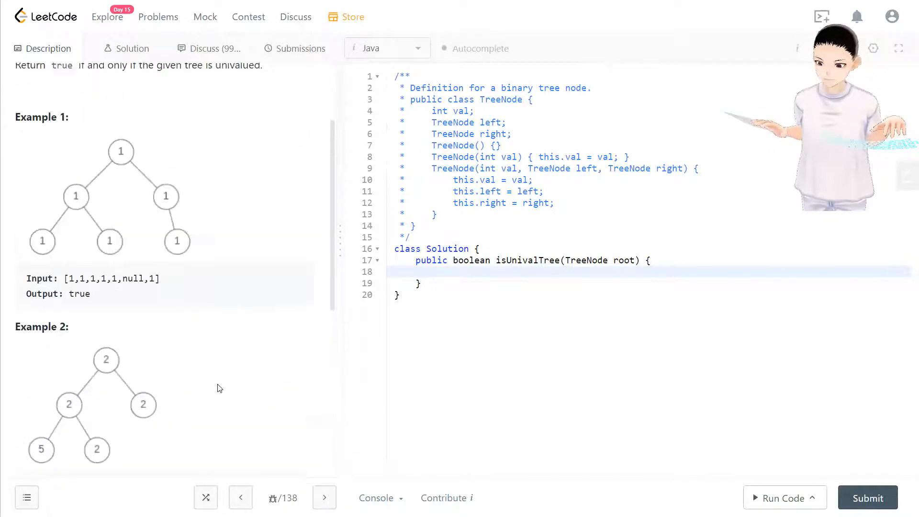
pyautogui.scroll(3)
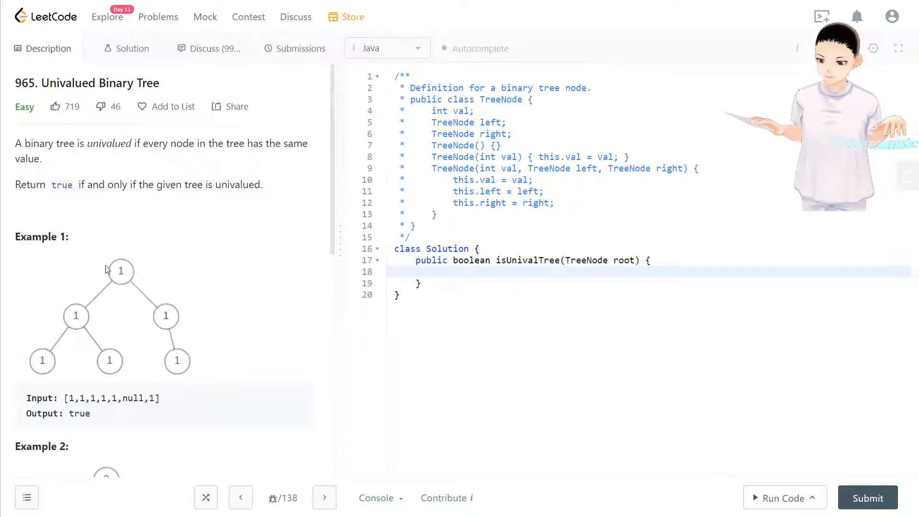
pyautogui.moveTo(204, 292)
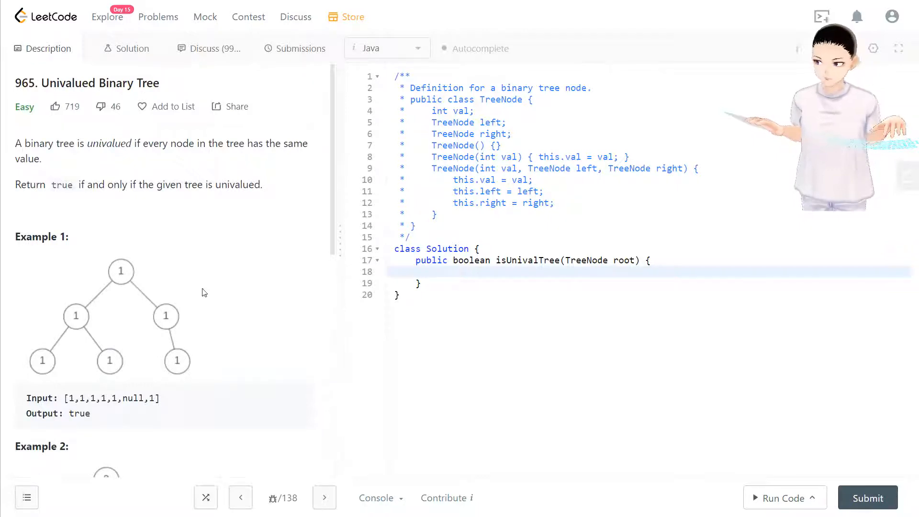
pyautogui.moveTo(121, 288)
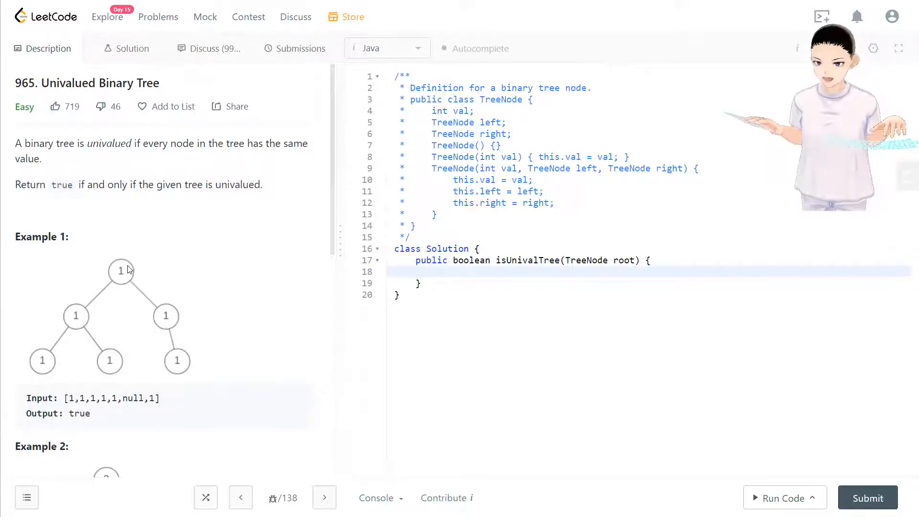
pyautogui.moveTo(154, 284)
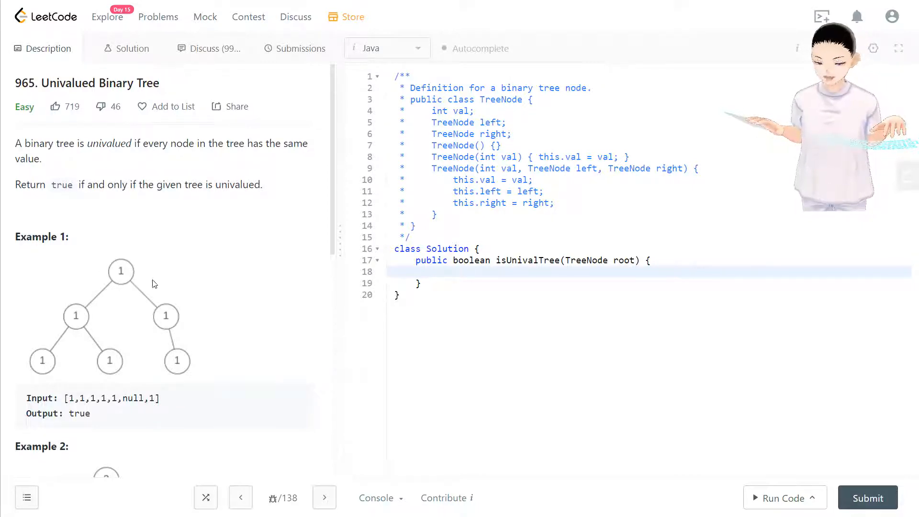
pyautogui.moveTo(132, 284)
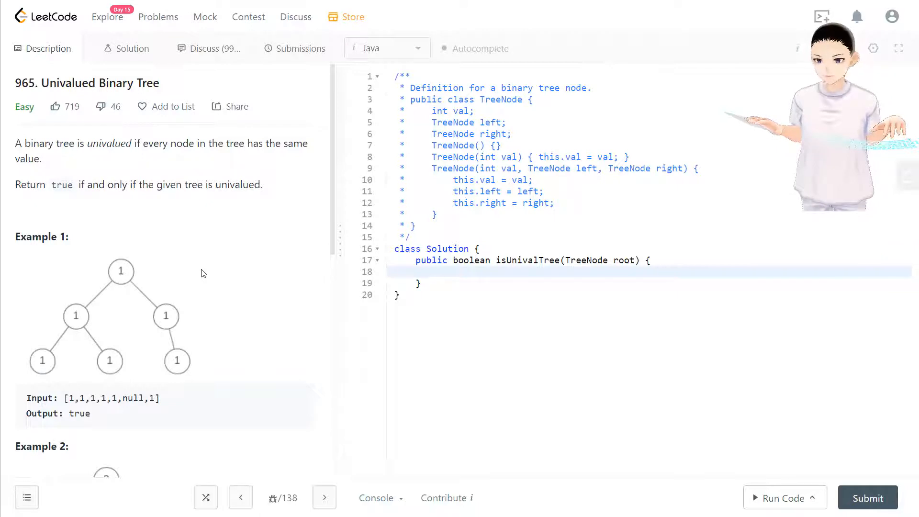
pyautogui.moveTo(159, 256)
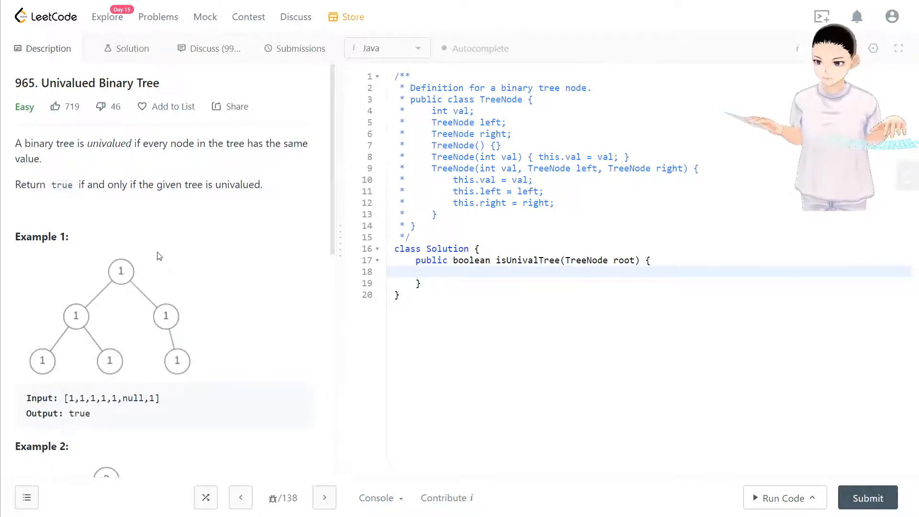
pyautogui.moveTo(98, 317)
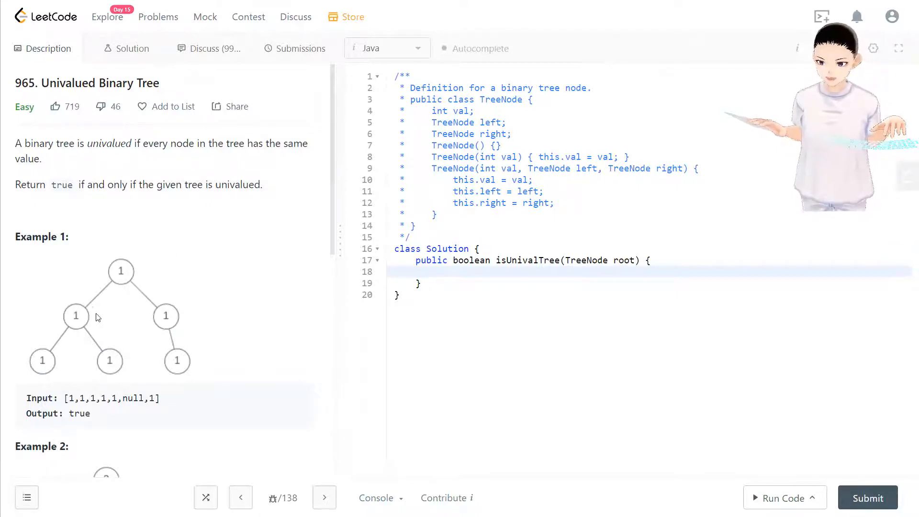
pyautogui.moveTo(67, 311)
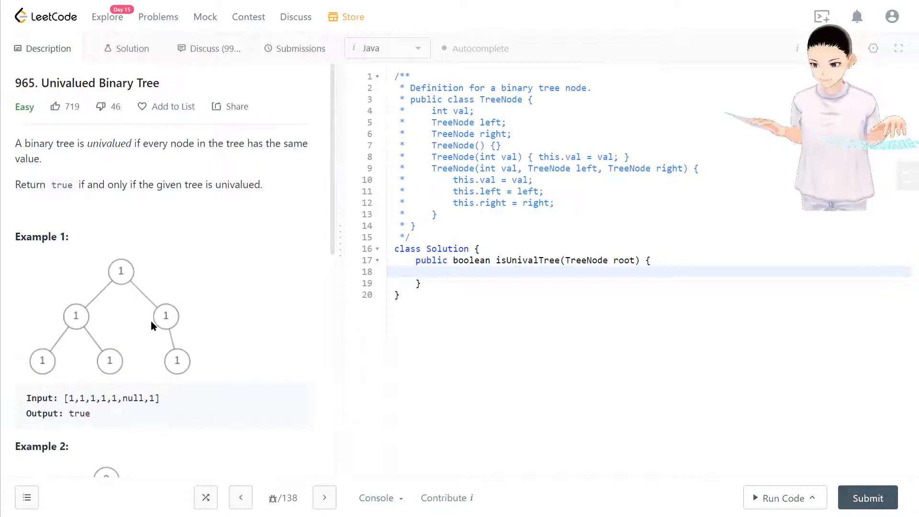
pyautogui.click(474, 271)
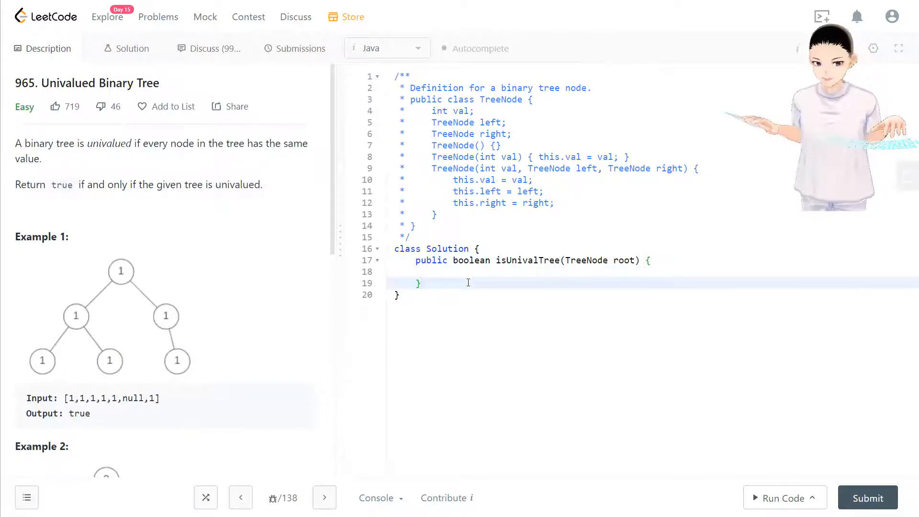
pyautogui.write('p')
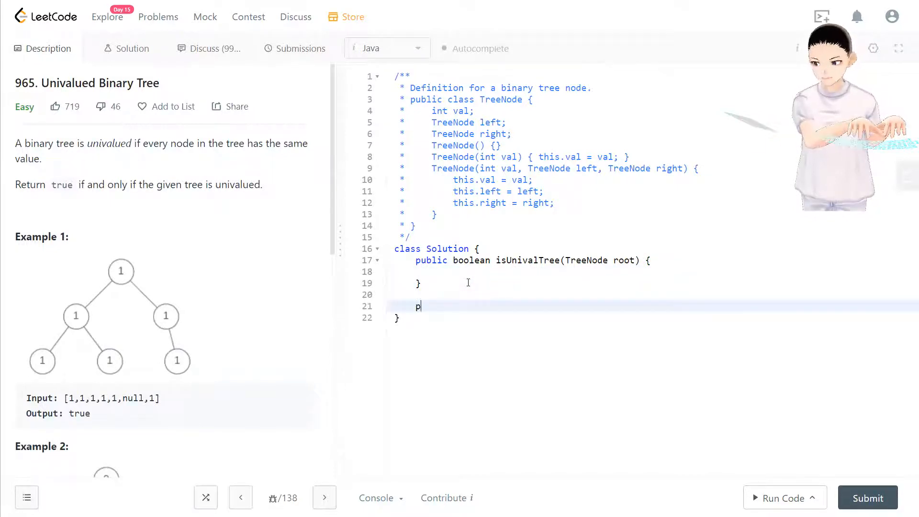
pyautogui.write('ublic')
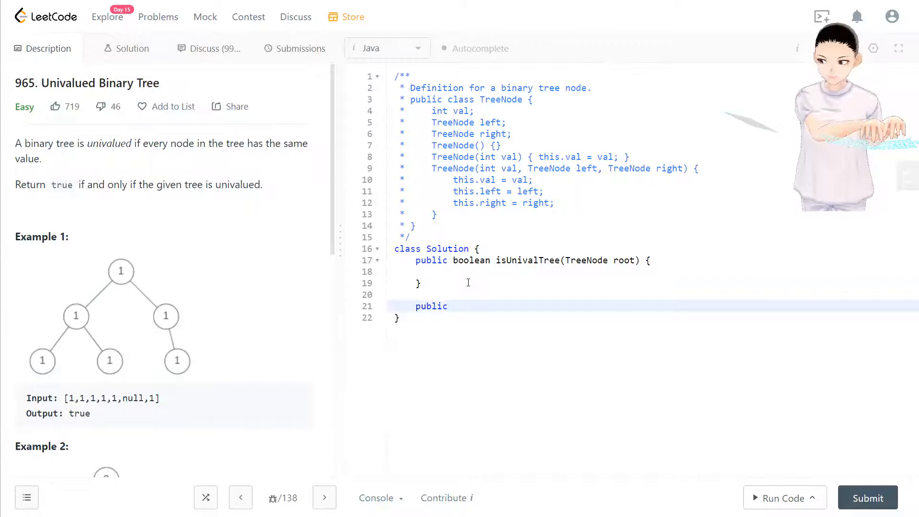
pyautogui.write('boolean')
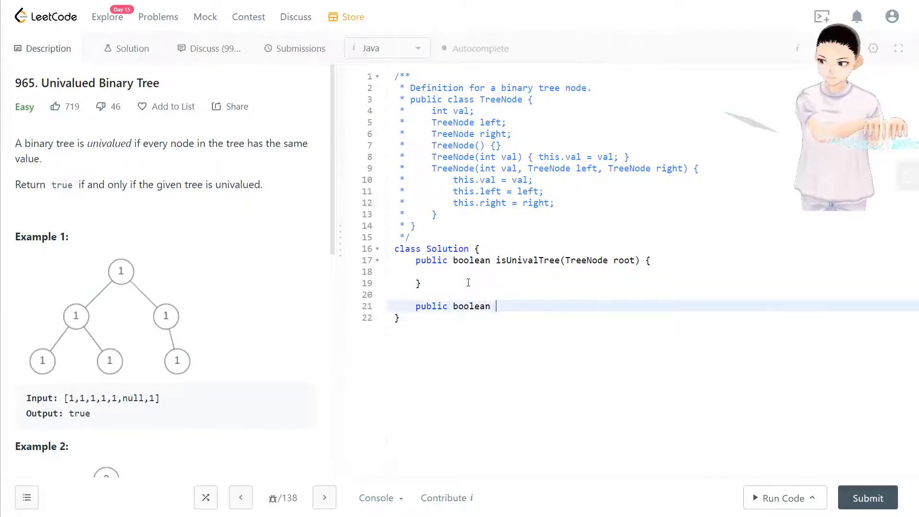
pyautogui.write('helper()')
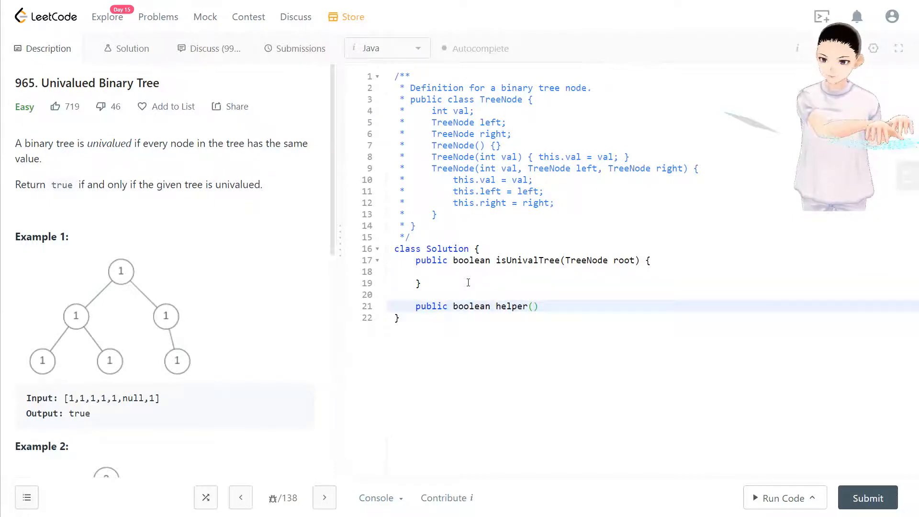
pyautogui.write('T')
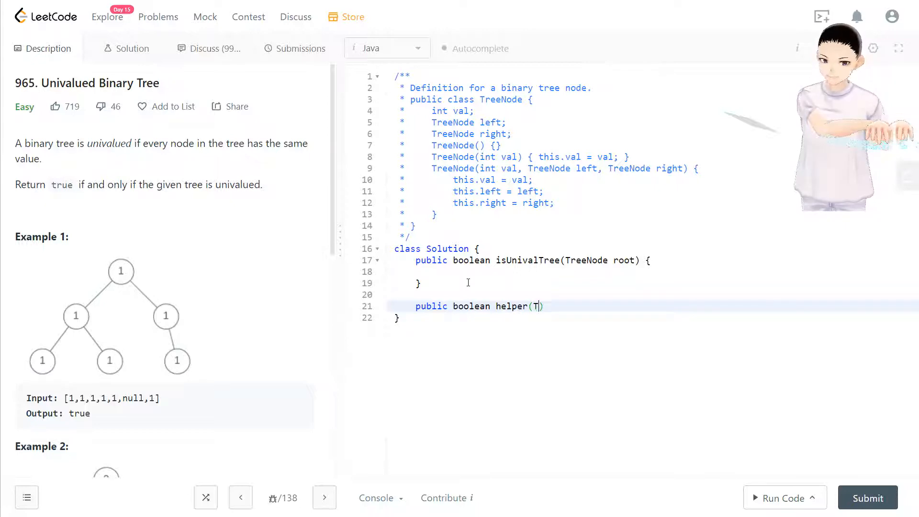
pyautogui.write('reeNode')
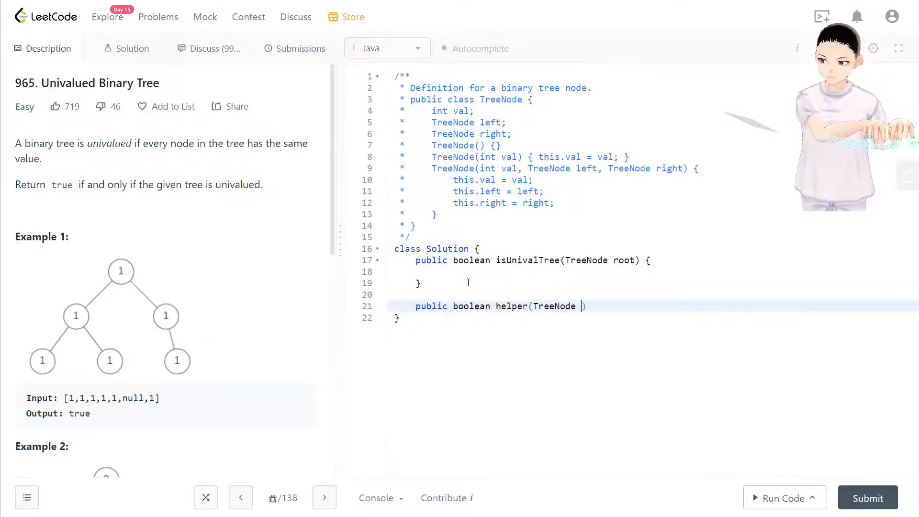
pyautogui.write('n')
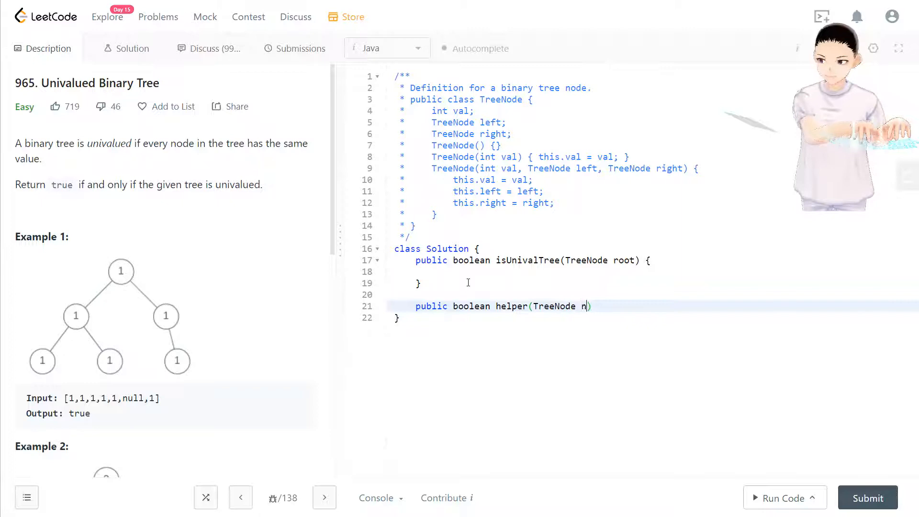
pyautogui.write('ode,')
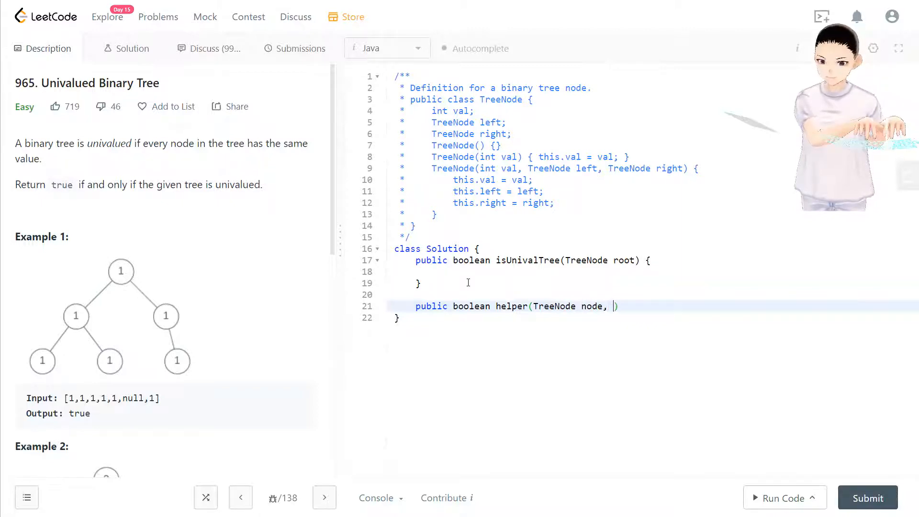
pyautogui.write('intv')
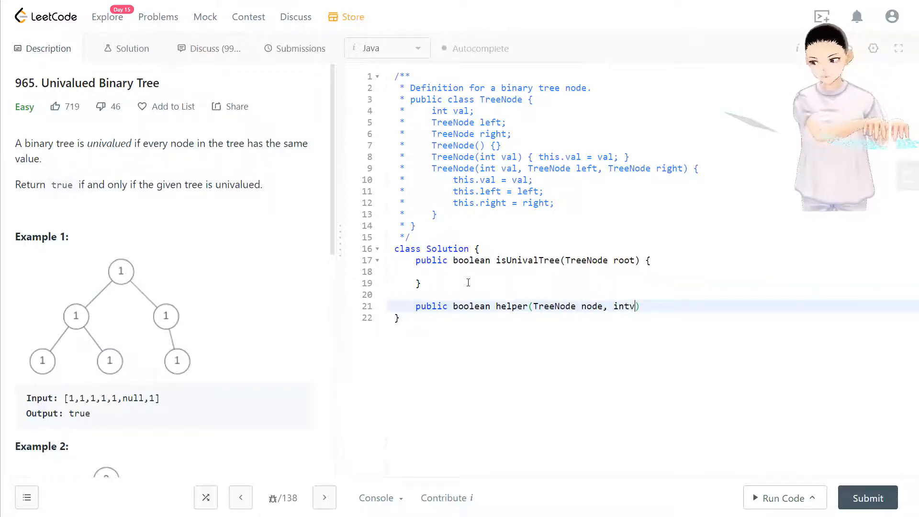
pyautogui.write('val) {}')
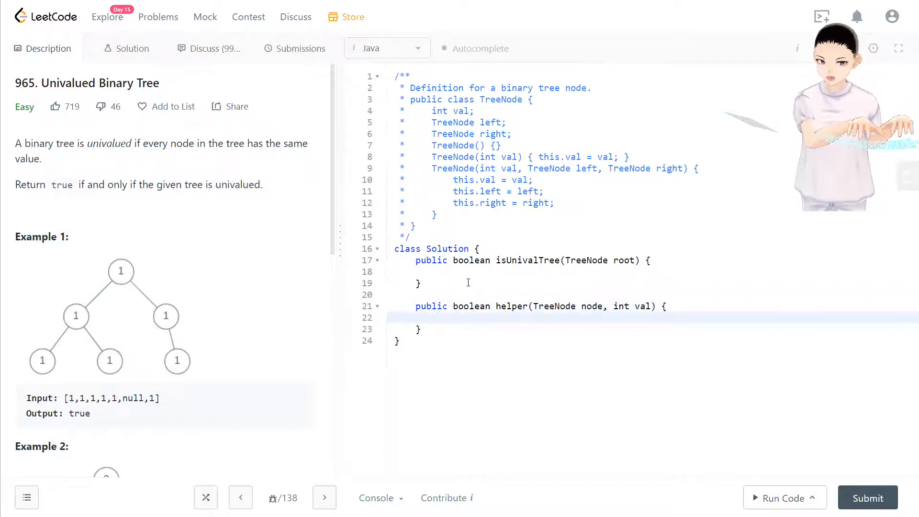
# In helper, return true for a null node and false when node.val != val.
pyautogui.write('if (node == null) return tr')
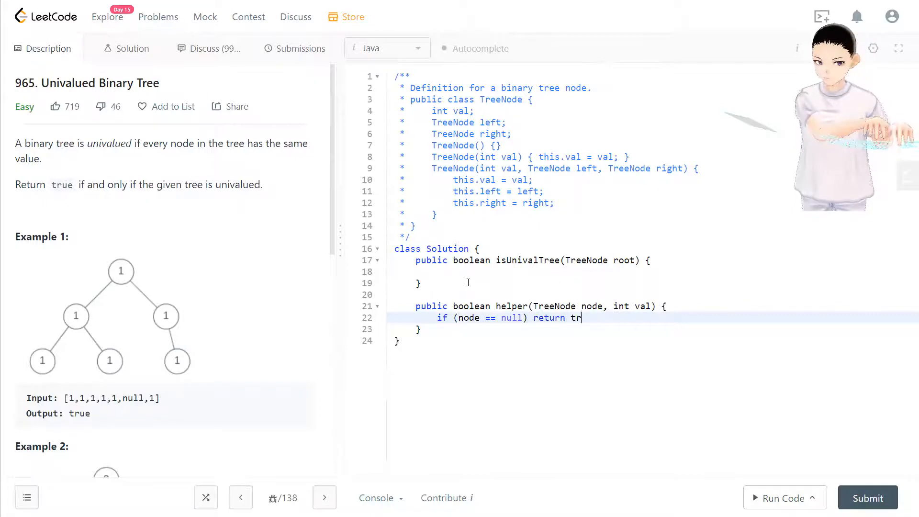
pyautogui.write('ue;')
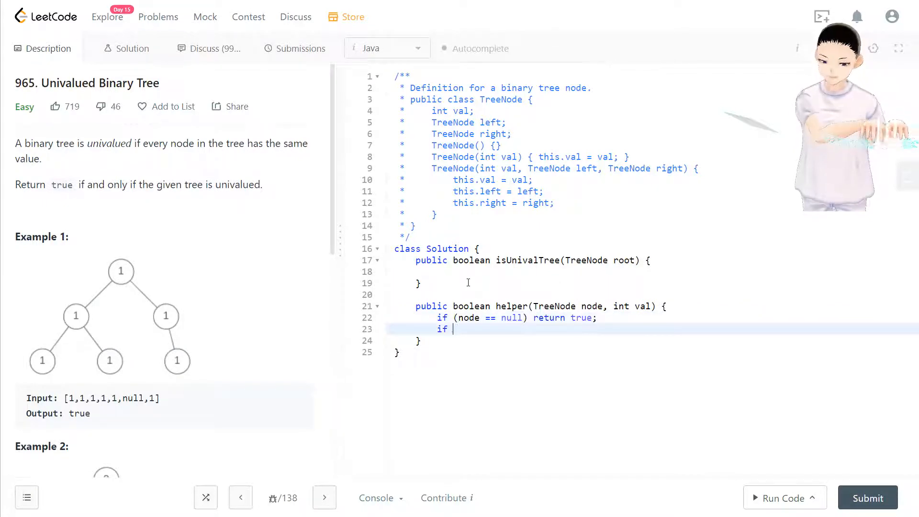
pyautogui.write('(node.val')
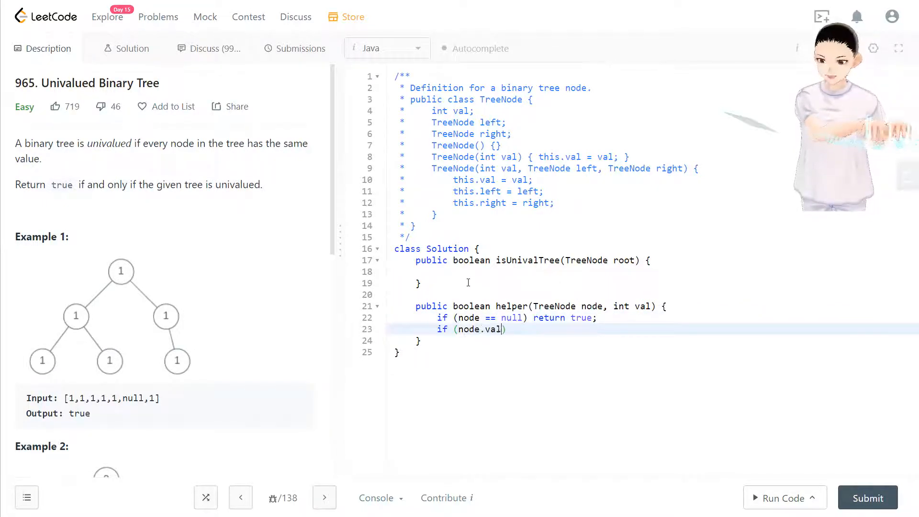
pyautogui.write('== val')
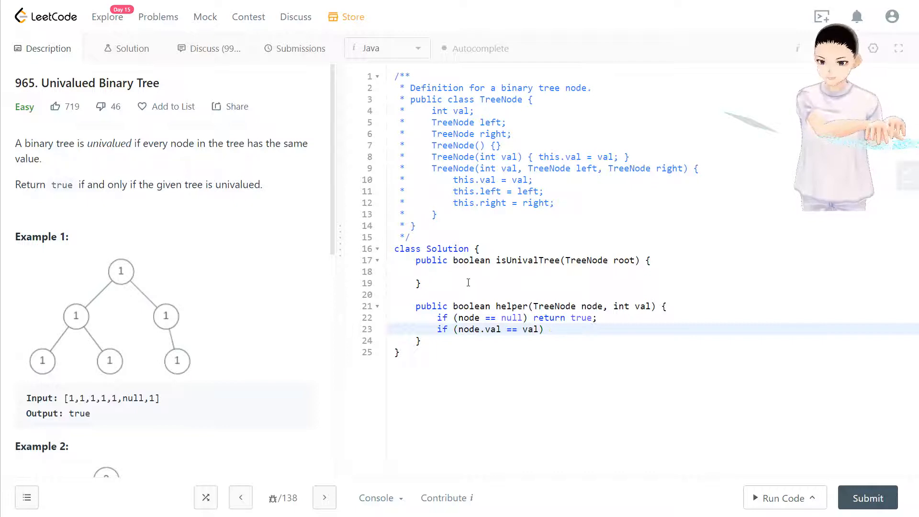
pyautogui.write('return')
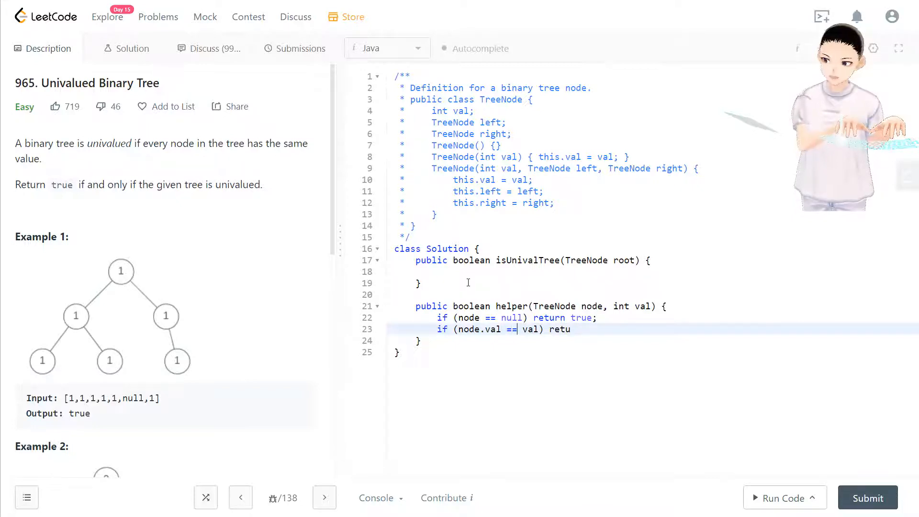
pyautogui.press('Backspace')
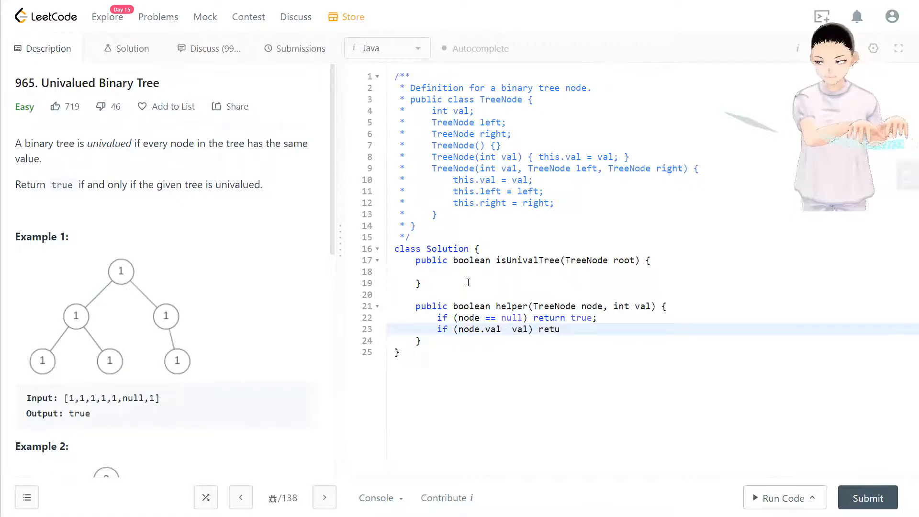
pyautogui.write('!=')
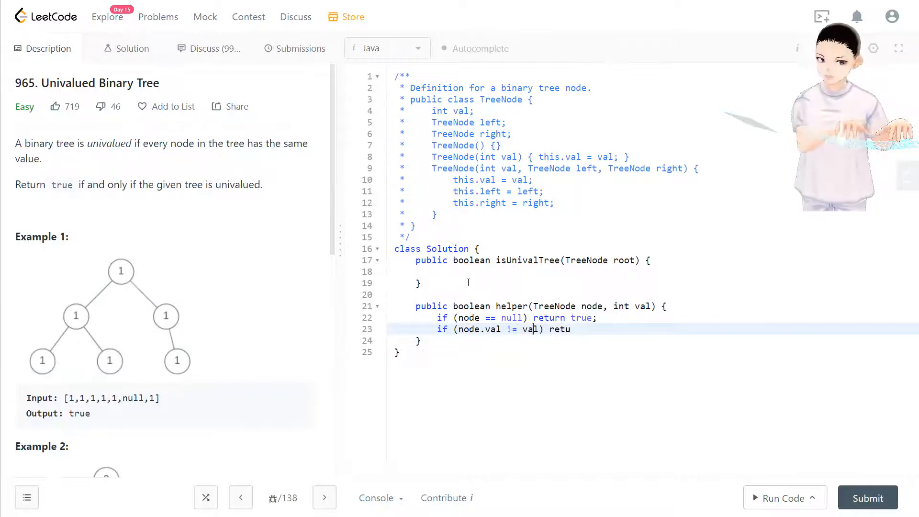
pyautogui.write('rn')
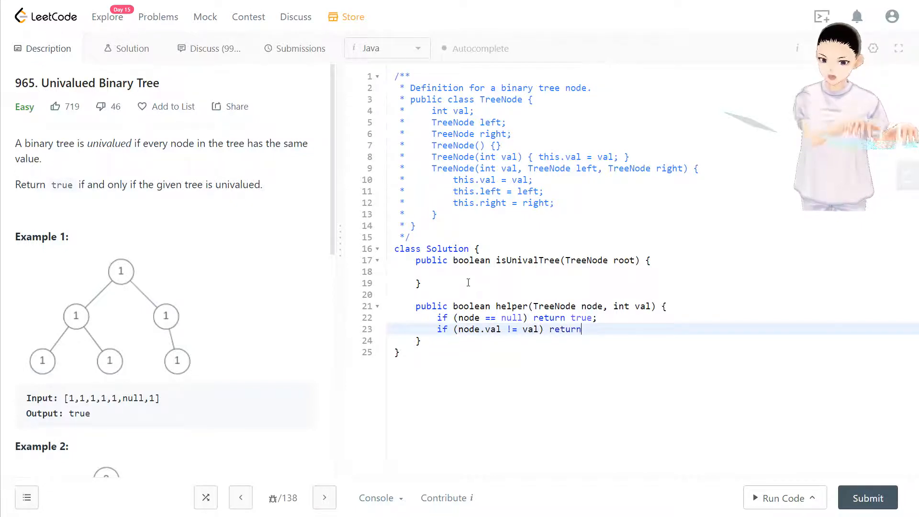
pyautogui.write('flase;')
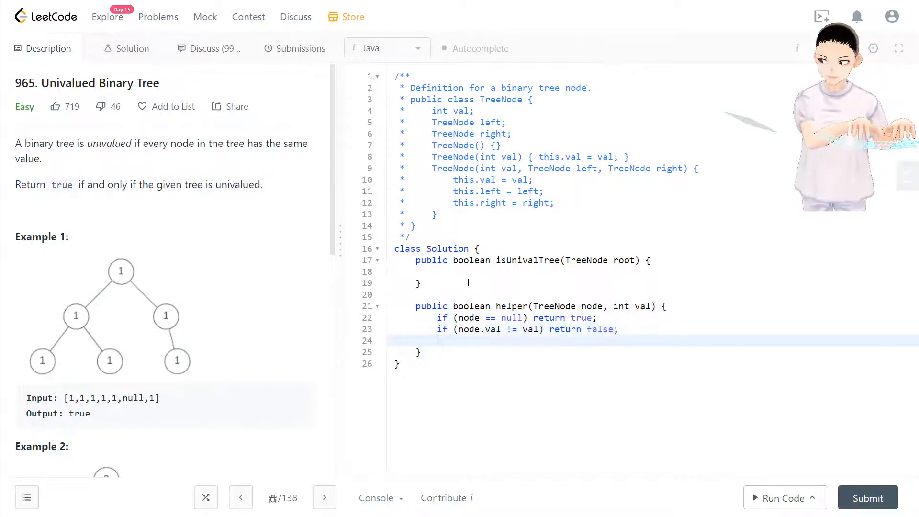
# End helper with 'return helper(node.left, val) && helper(node.right, val);'.
pyautogui.press('Return')
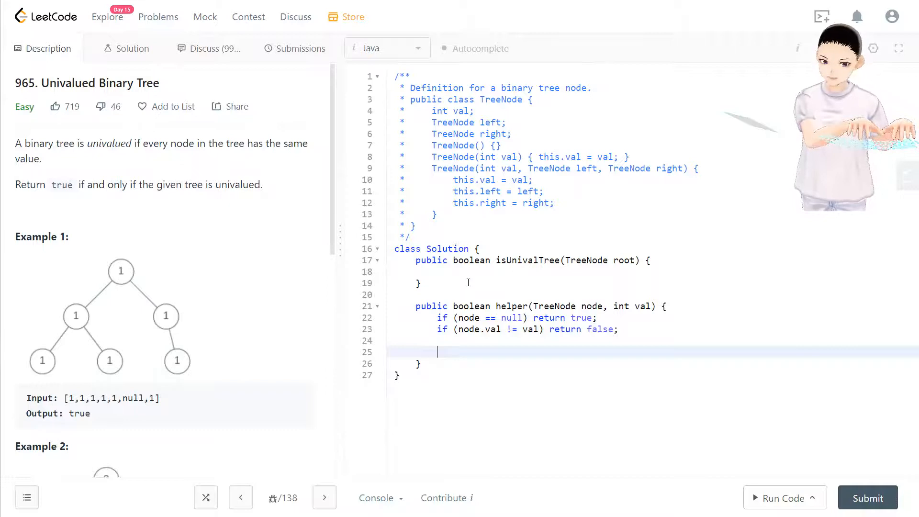
pyautogui.write('return')
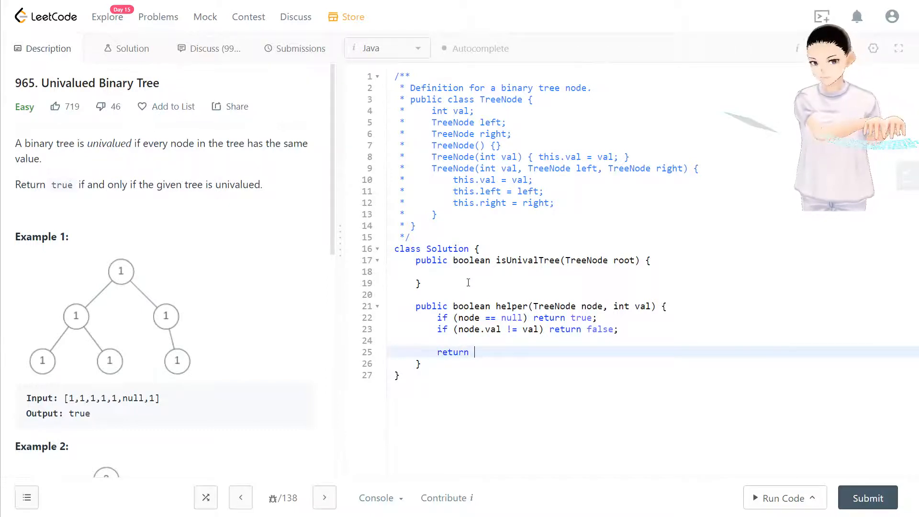
pyautogui.write('helper()')
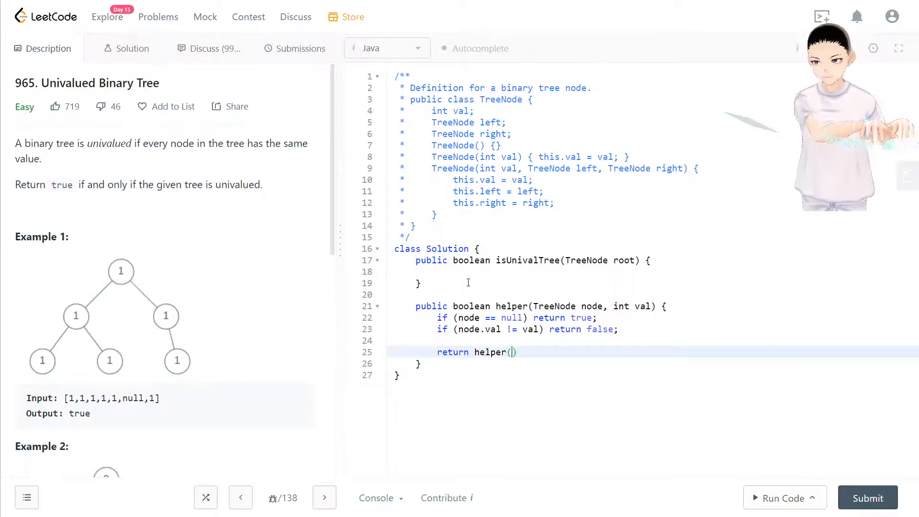
pyautogui.write('node.lef')
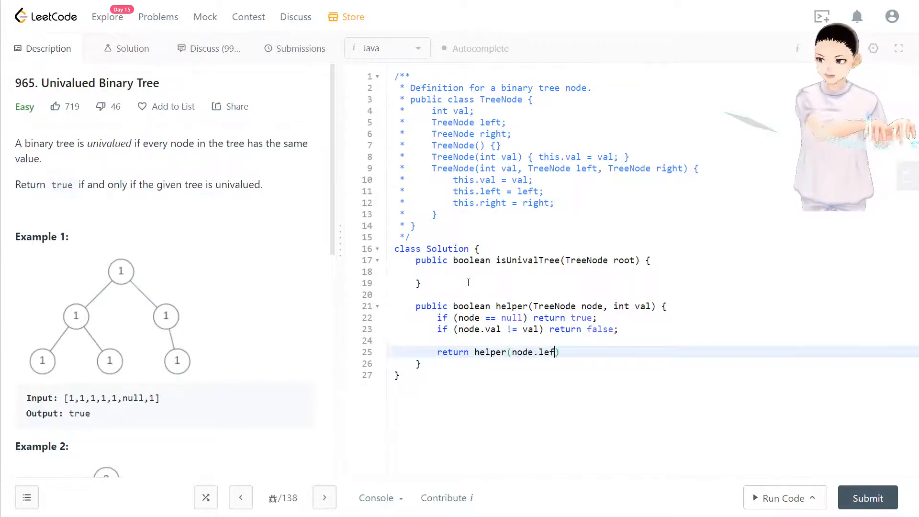
pyautogui.write('t, val')
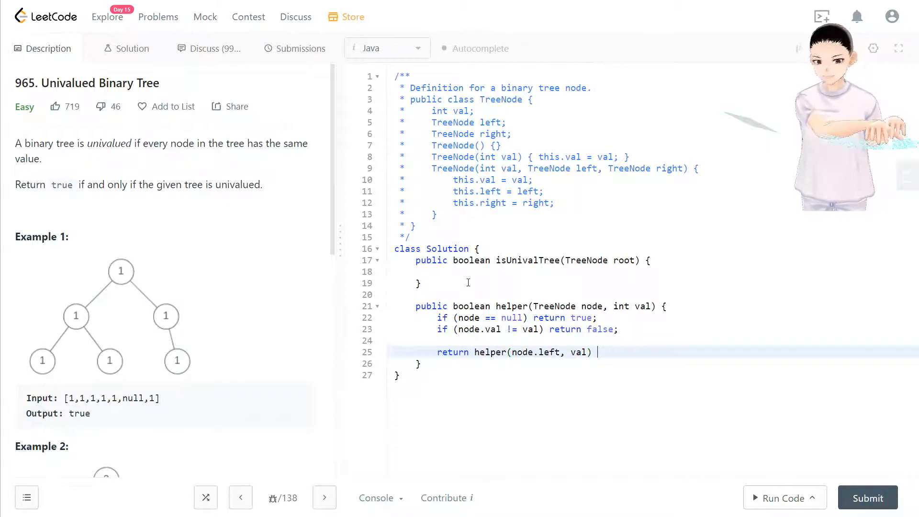
pyautogui.write('&& h')
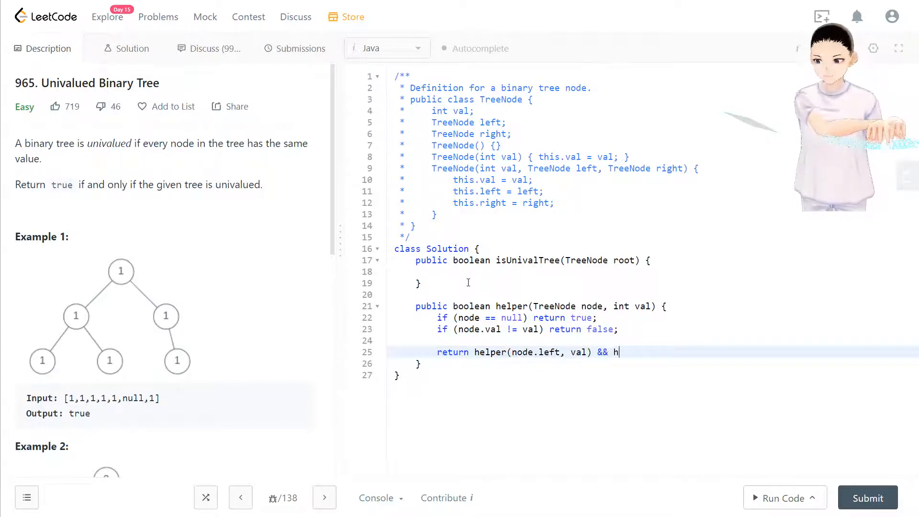
pyautogui.write('elper()')
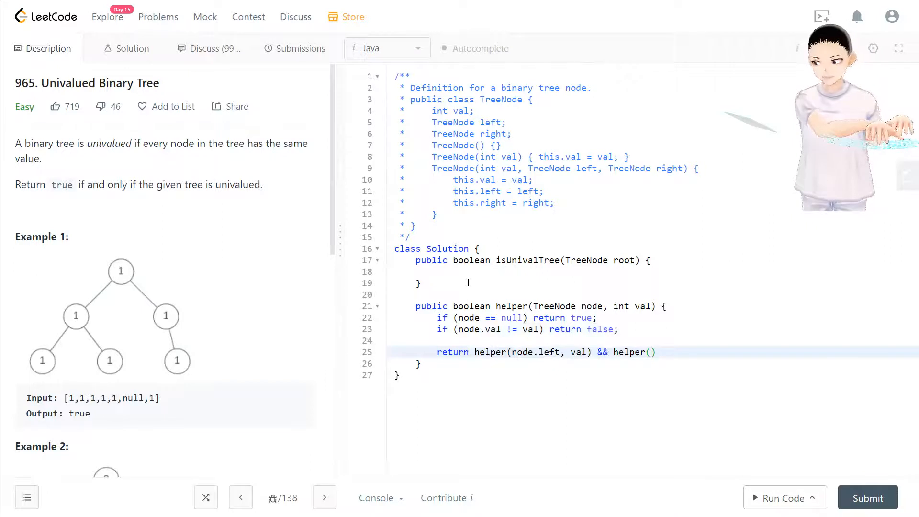
pyautogui.write('node.right,')
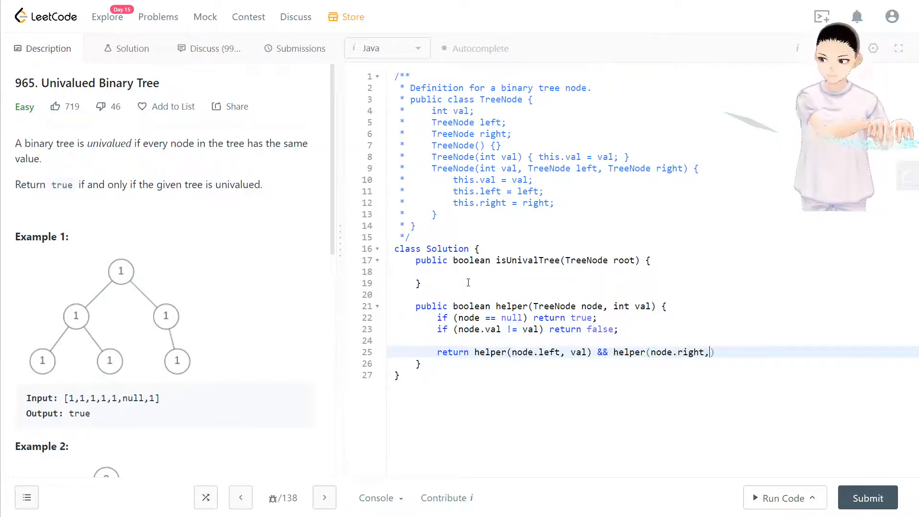
pyautogui.write('val);')
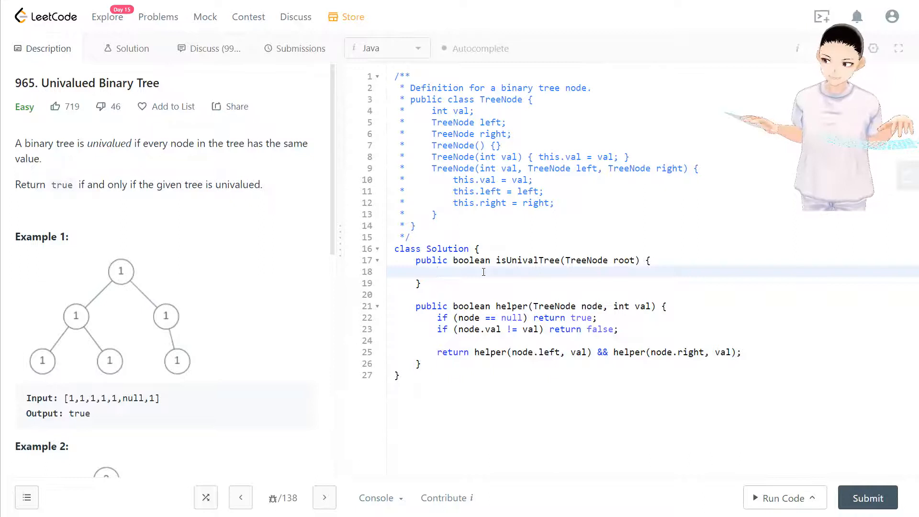
# Fill isUnivalTree's body with 'return helper(root, root.val);'.
pyautogui.write('return (r)')
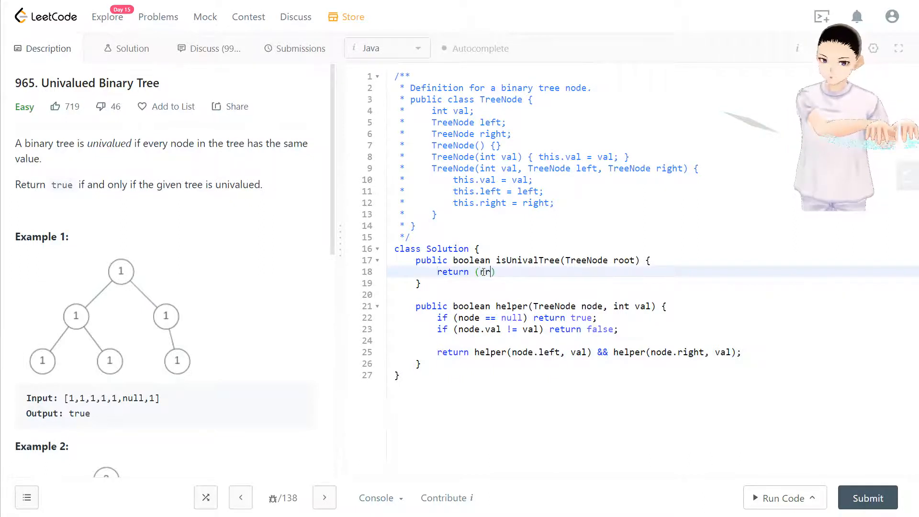
pyautogui.write('h')
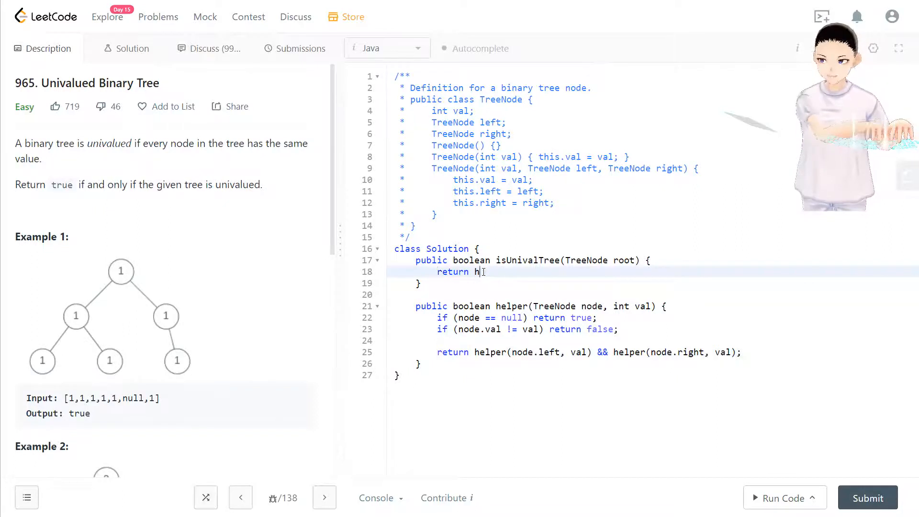
pyautogui.write('elper()')
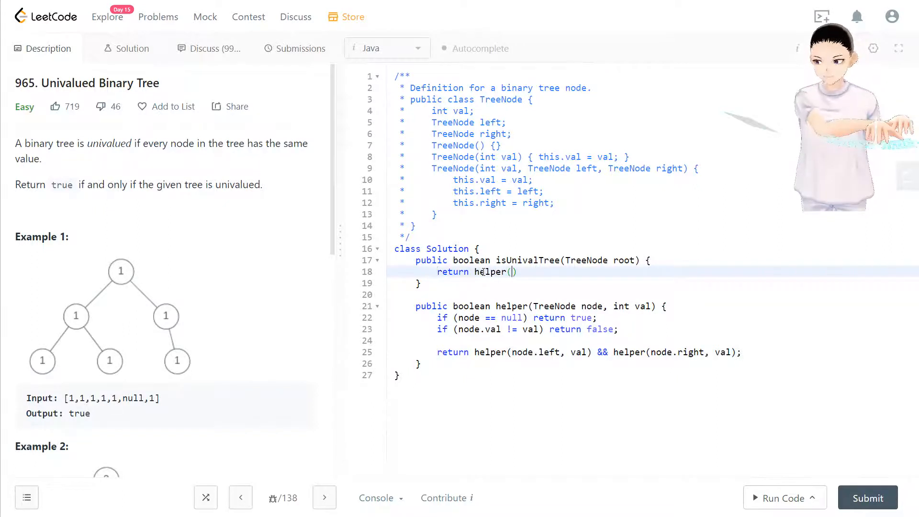
pyautogui.write('root')
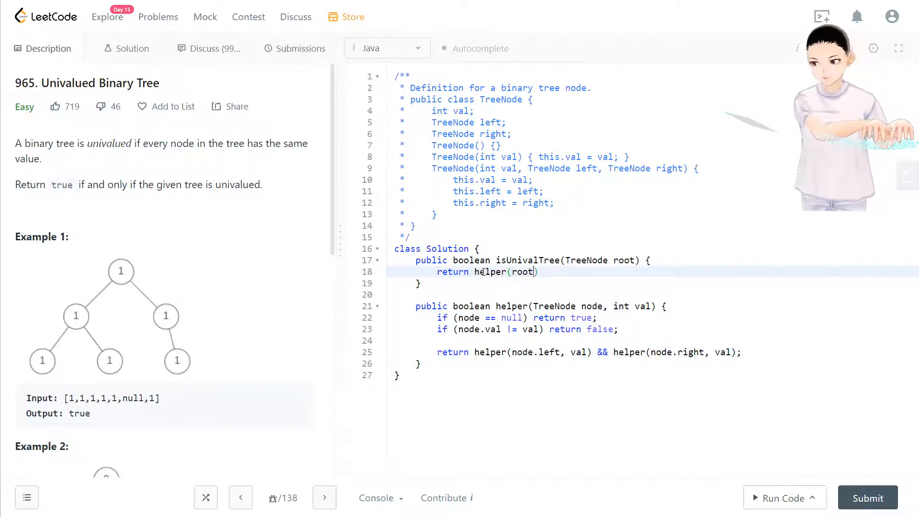
pyautogui.write(', roo.')
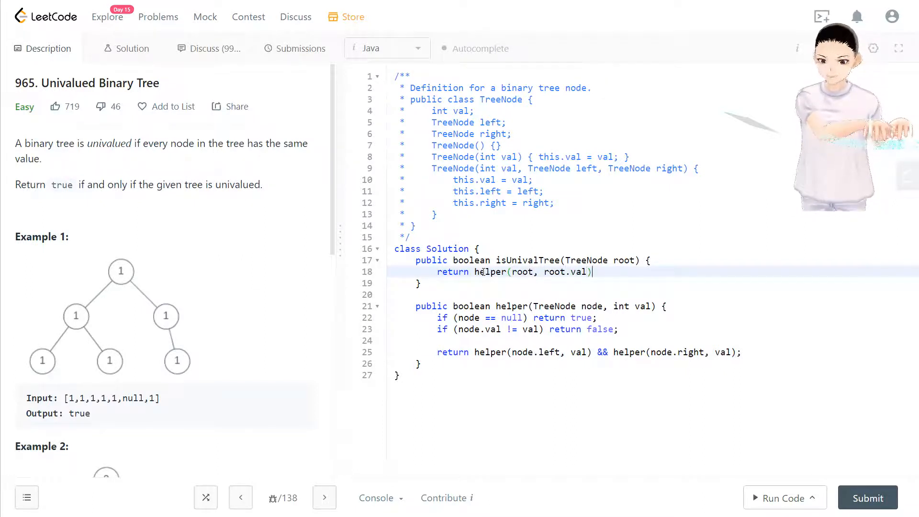
pyautogui.write(';')
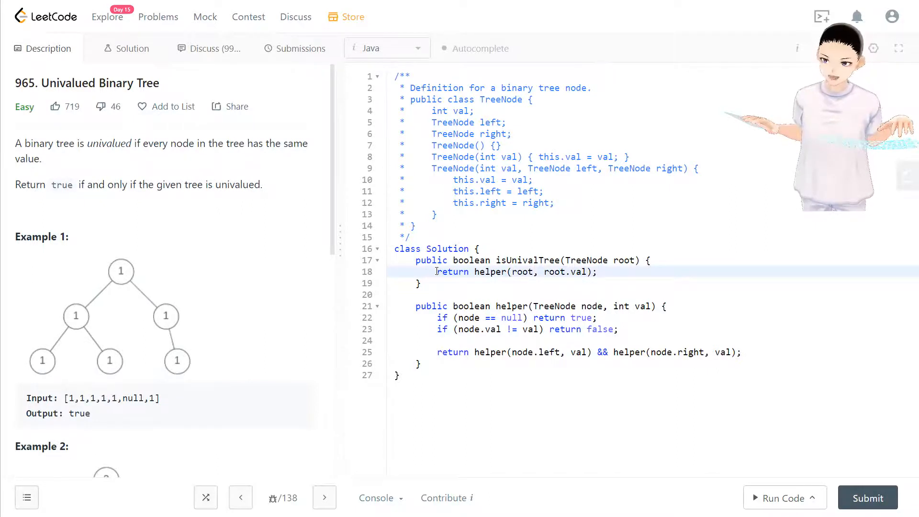
# Add 'if (root == null) return true;' to isUnivalTree and run it on [1,1,1,1,1,null,1].
pyautogui.press('Enter')
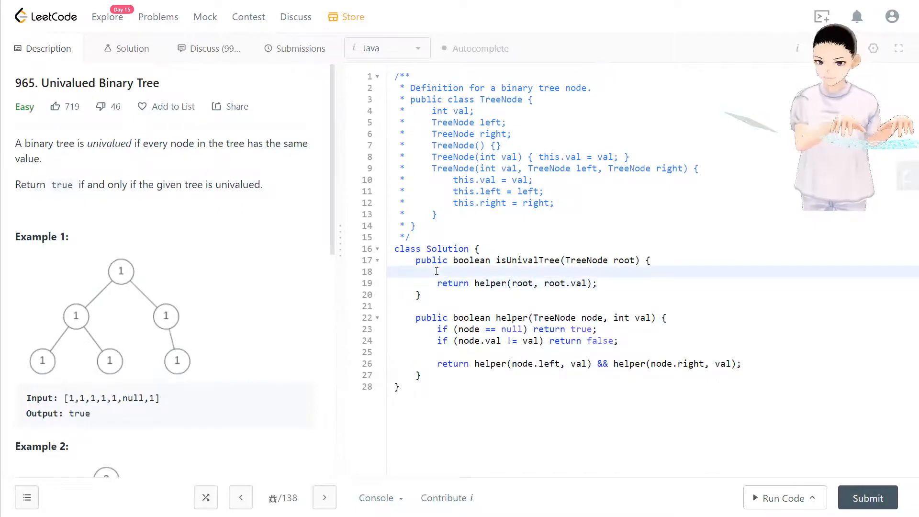
pyautogui.write('if (')
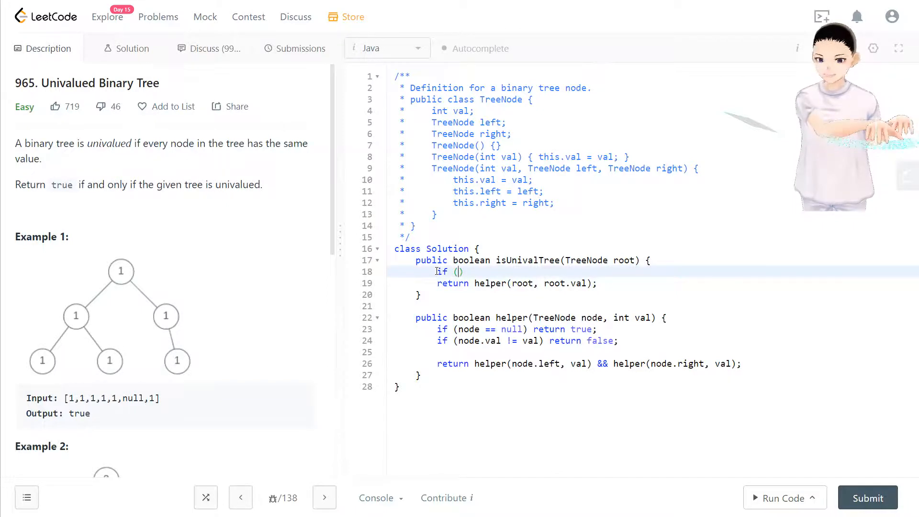
pyautogui.write('root ==')
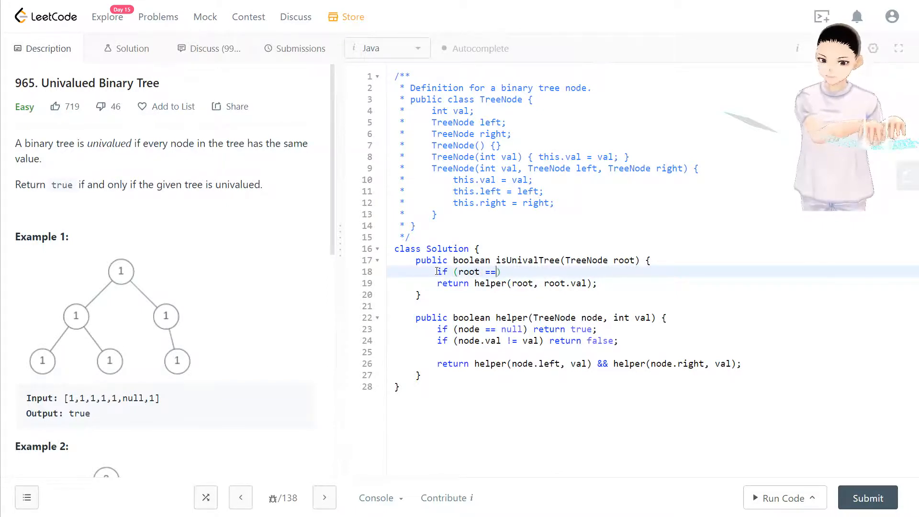
pyautogui.write('null')
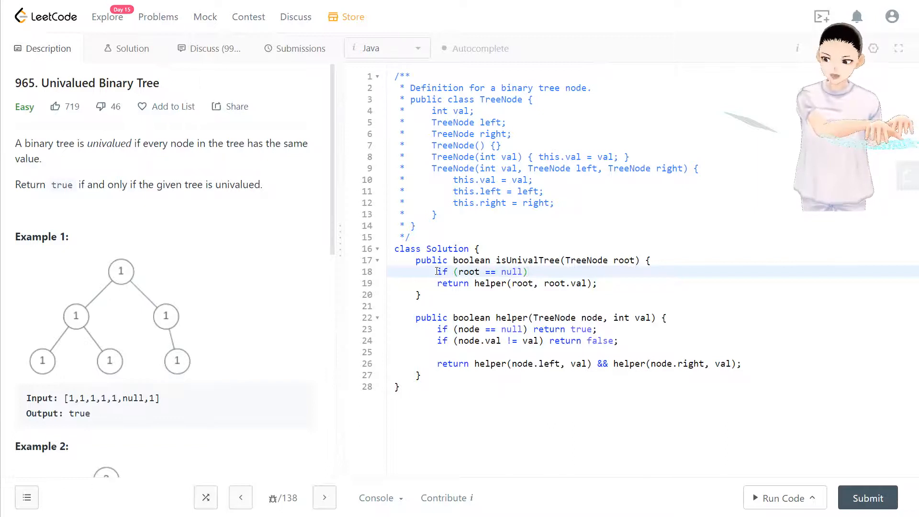
pyautogui.write('return true;')
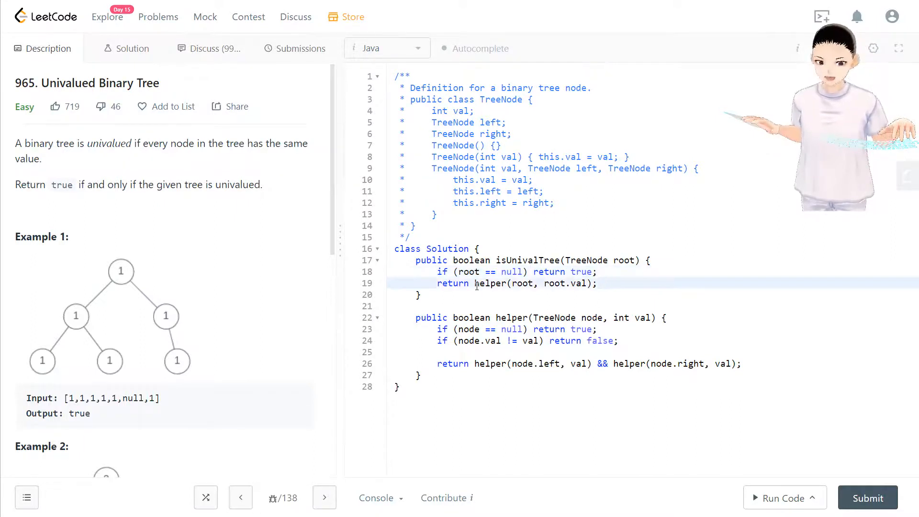
pyautogui.click(416, 306)
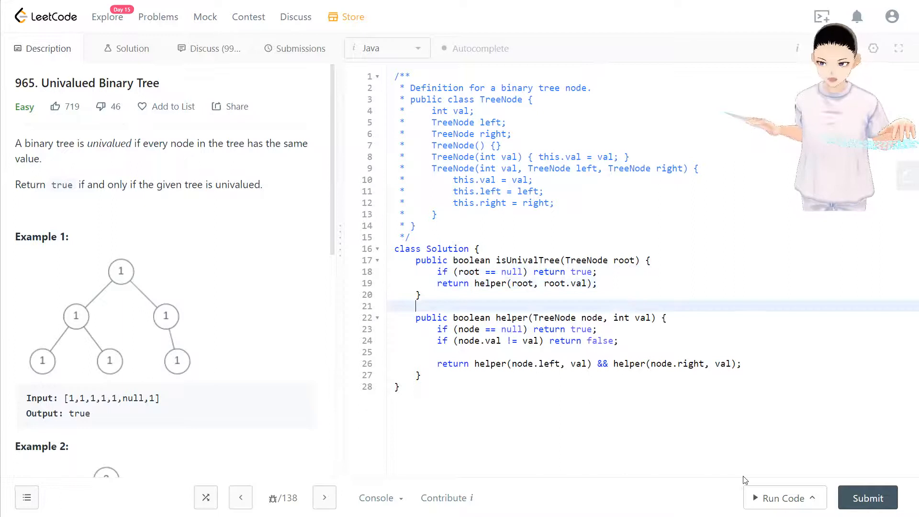
pyautogui.click(782, 498)
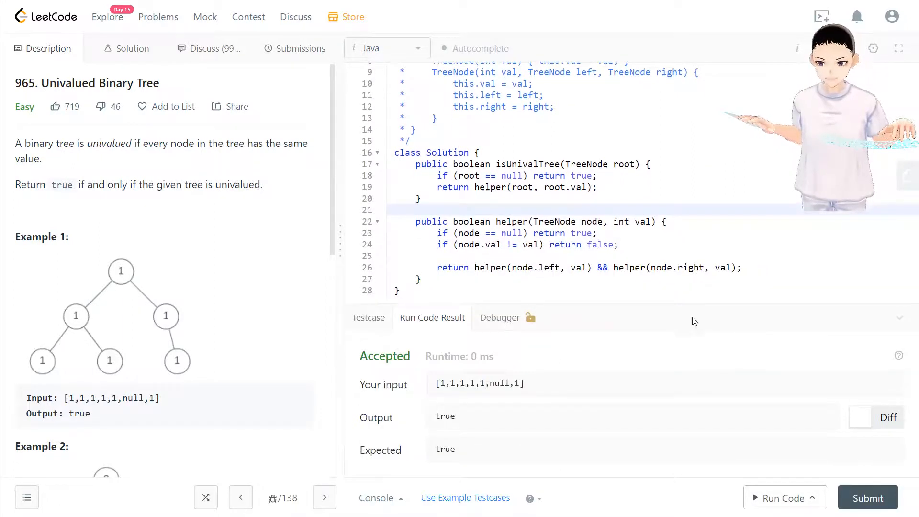
# Submit the solution and get Accepted with 0 ms runtime and 36.3 MB memory.
pyautogui.click(868, 498)
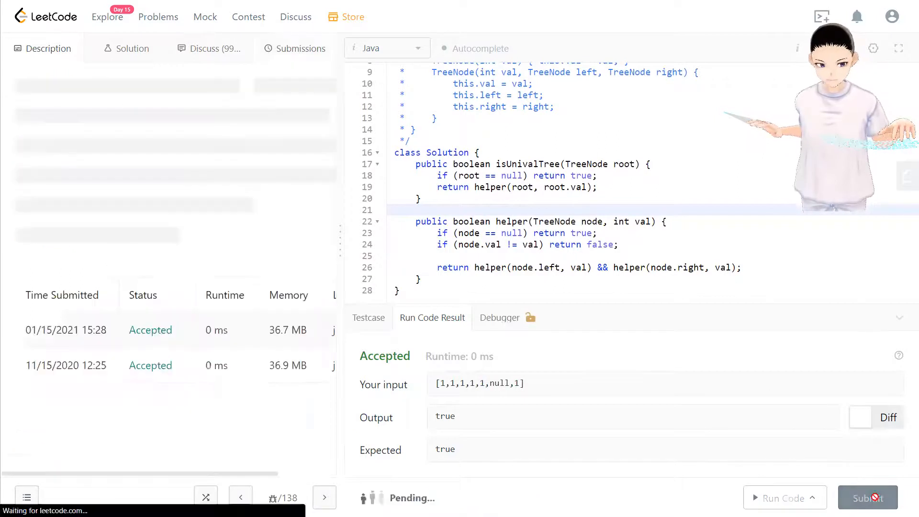
pyautogui.click(868, 498)
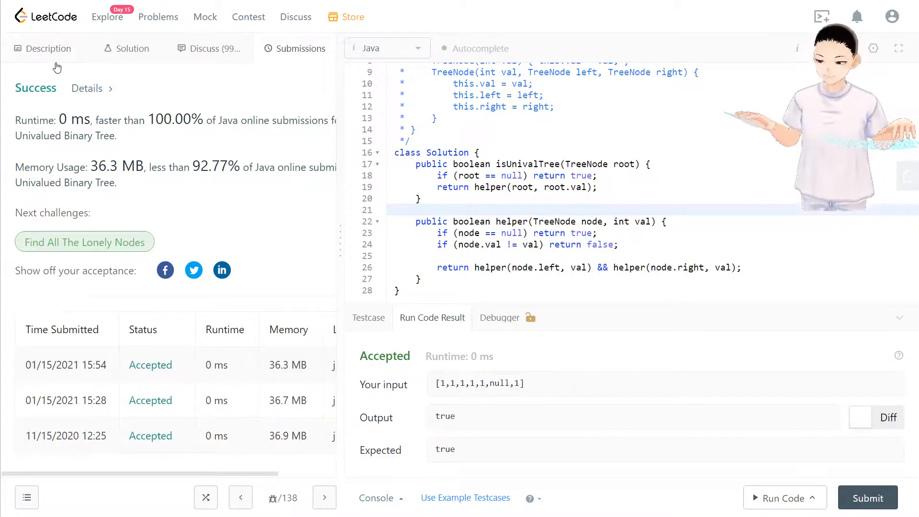
pyautogui.moveTo(483, 31)
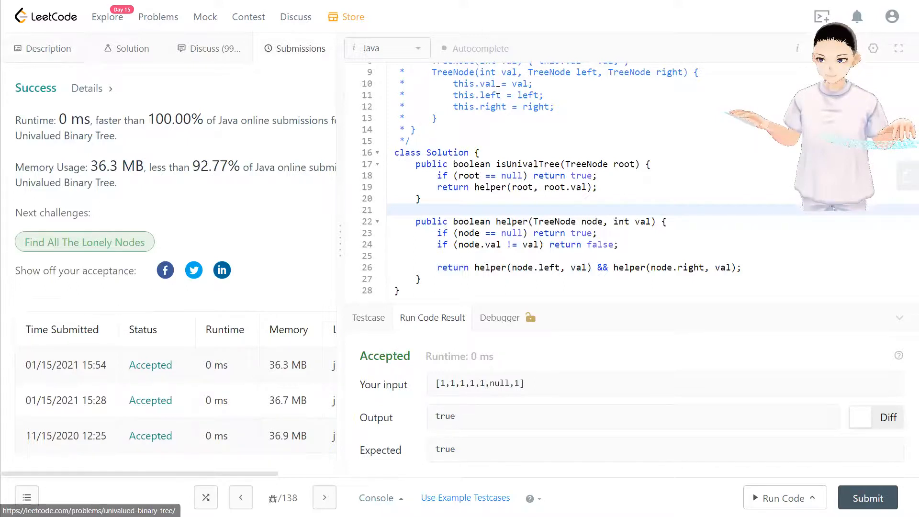
pyautogui.moveTo(507, 28)
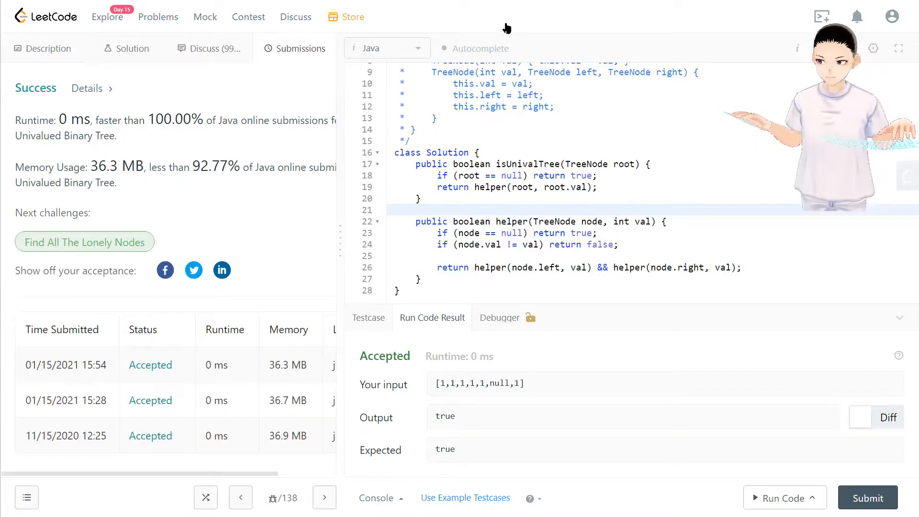